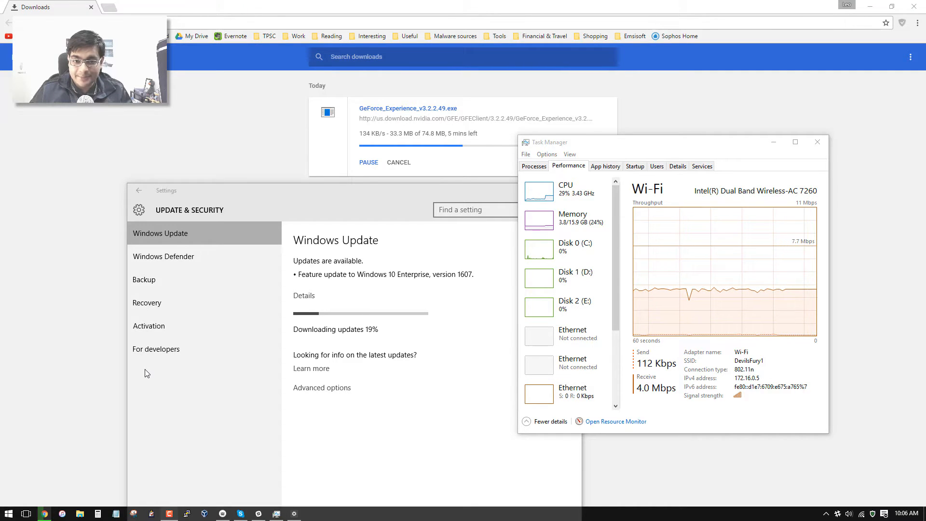
Step: Clear the Settings and Task Manager windows, leaving Chrome's GeForce Experience download visible
left_click_drag(609, 142, 609, 125)
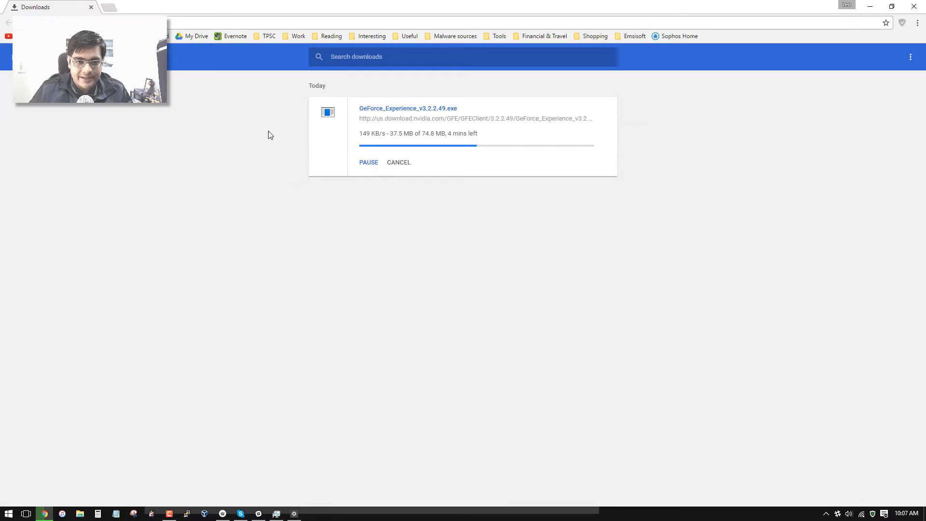
mouse_move(284, 215)
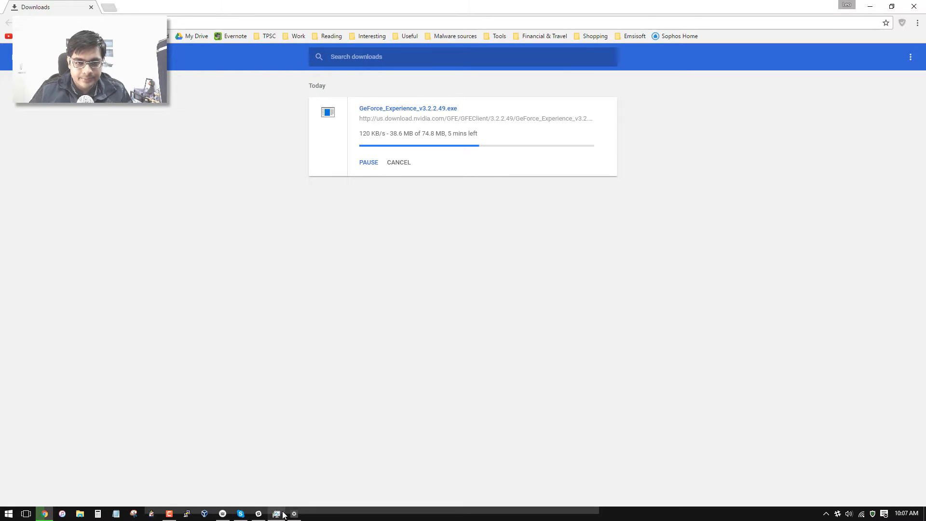
Step: Bring Task Manager back and show the Processes list with Service Host: Local System expanded
left_click(276, 513)
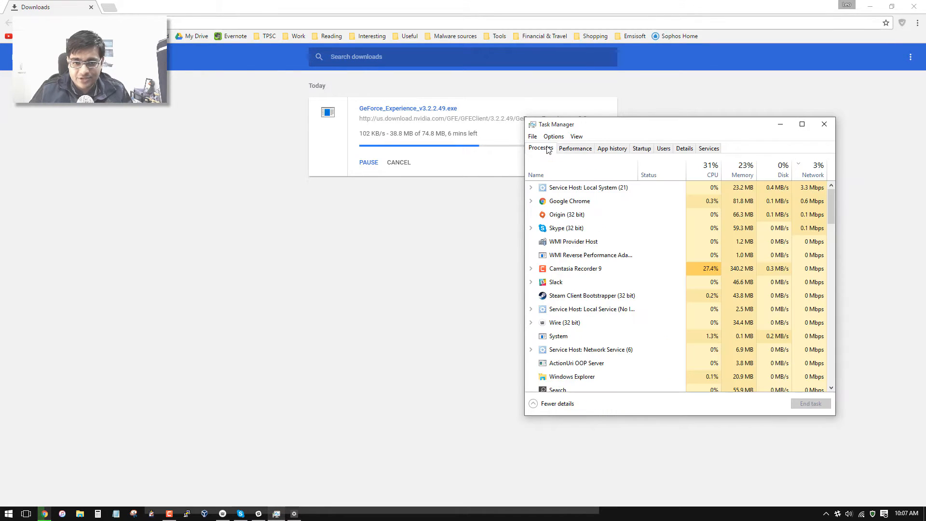
left_click(531, 187)
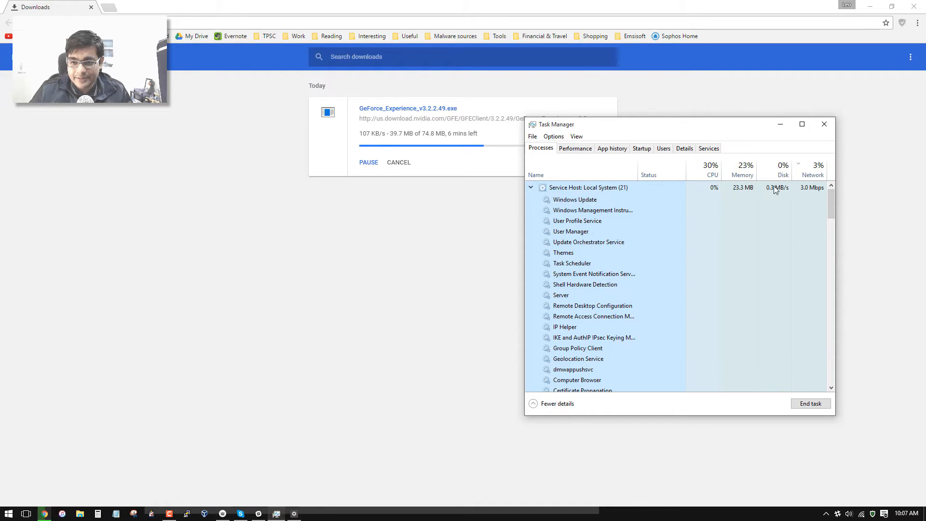
mouse_move(789, 211)
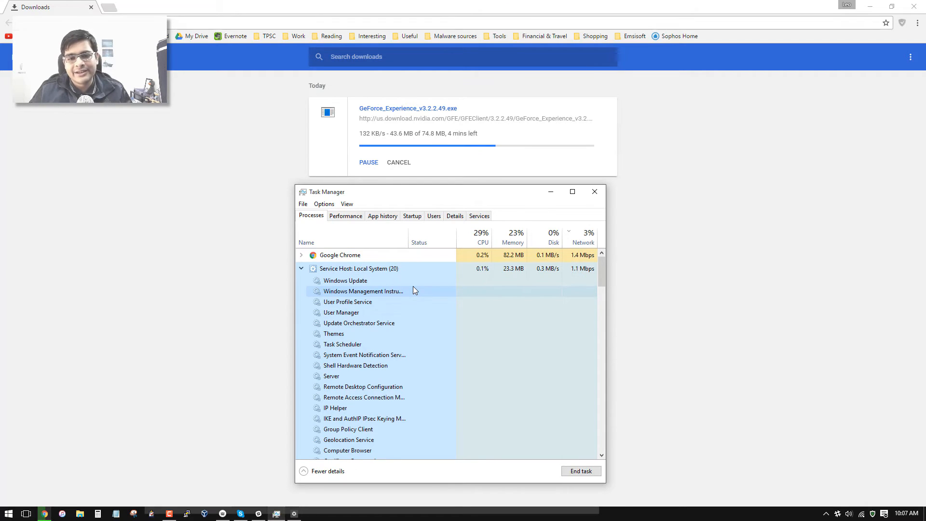
Step: Scroll the expanded Service Host list to compare Windows Update's network use against Chrome's, then close Task Manager
scroll("down", 3)
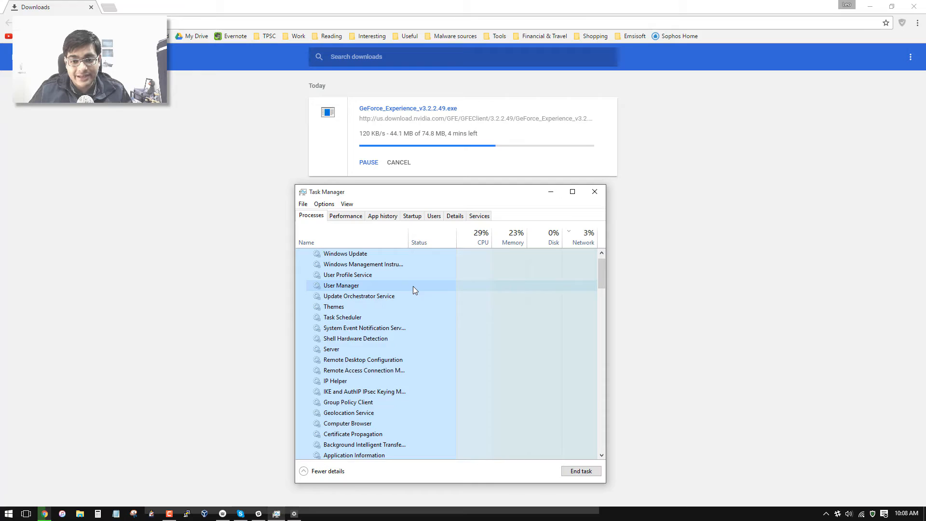
left_click(301, 255)
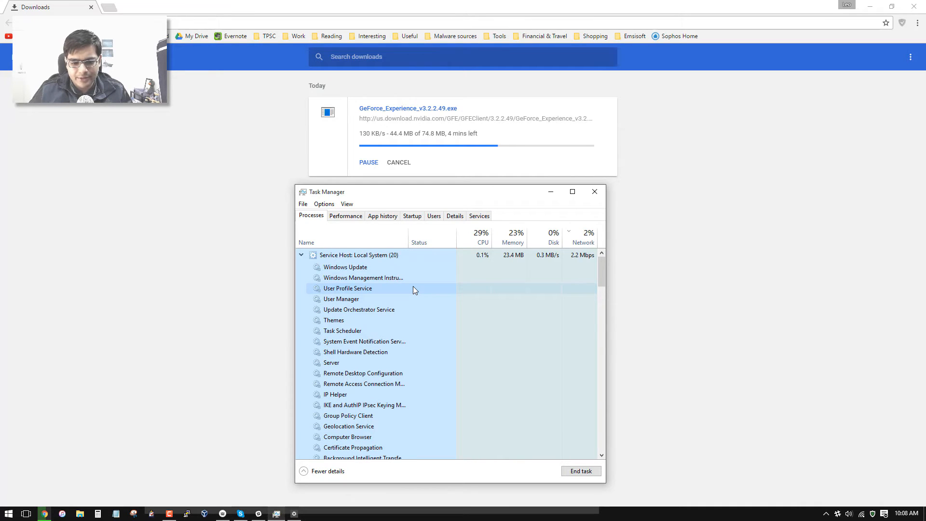
scroll("up", 3)
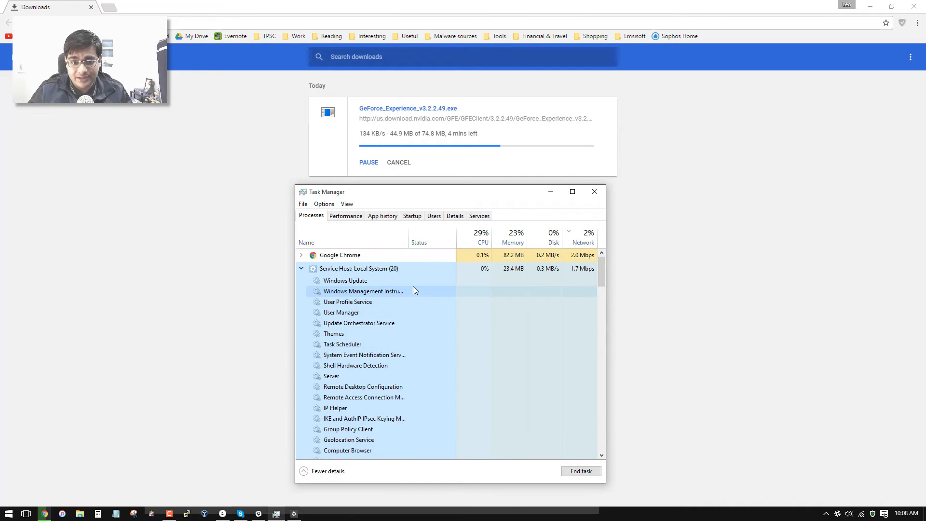
scroll("down", 3)
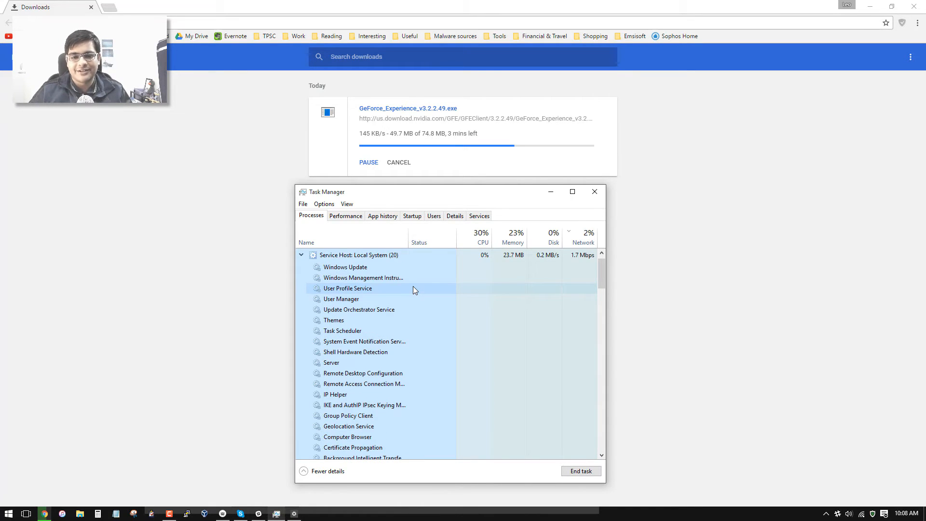
scroll("down", 3)
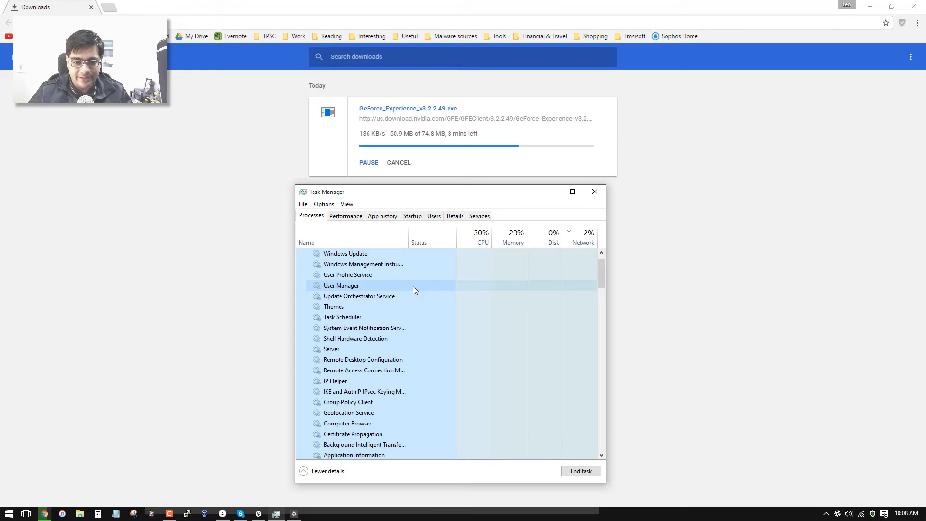
left_click(301, 255)
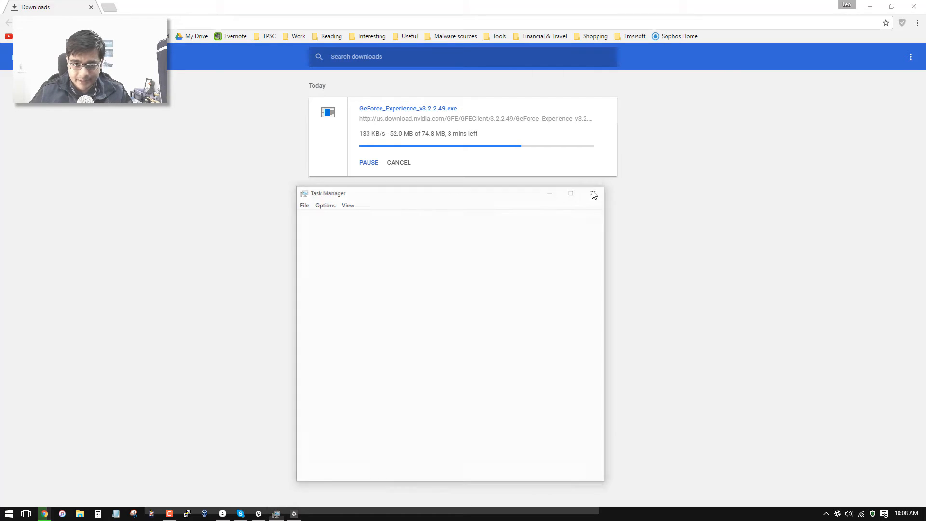
left_click(594, 193)
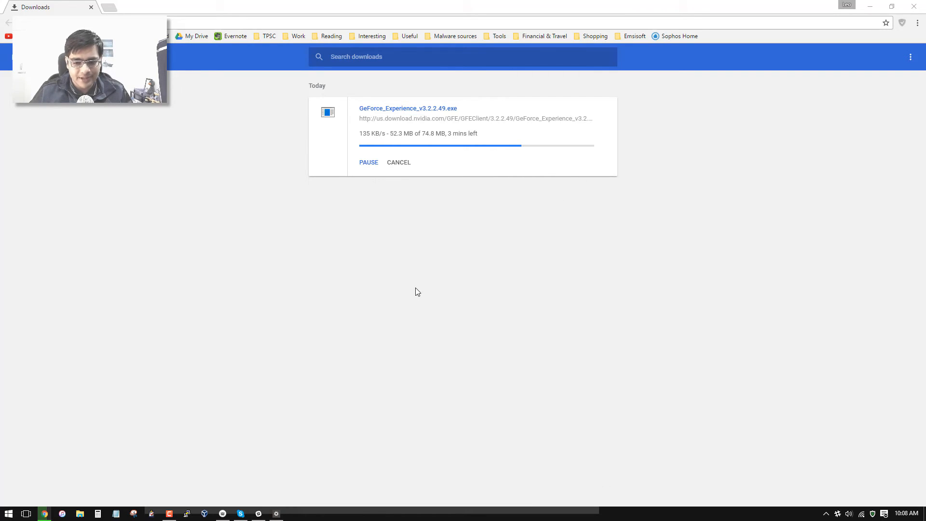